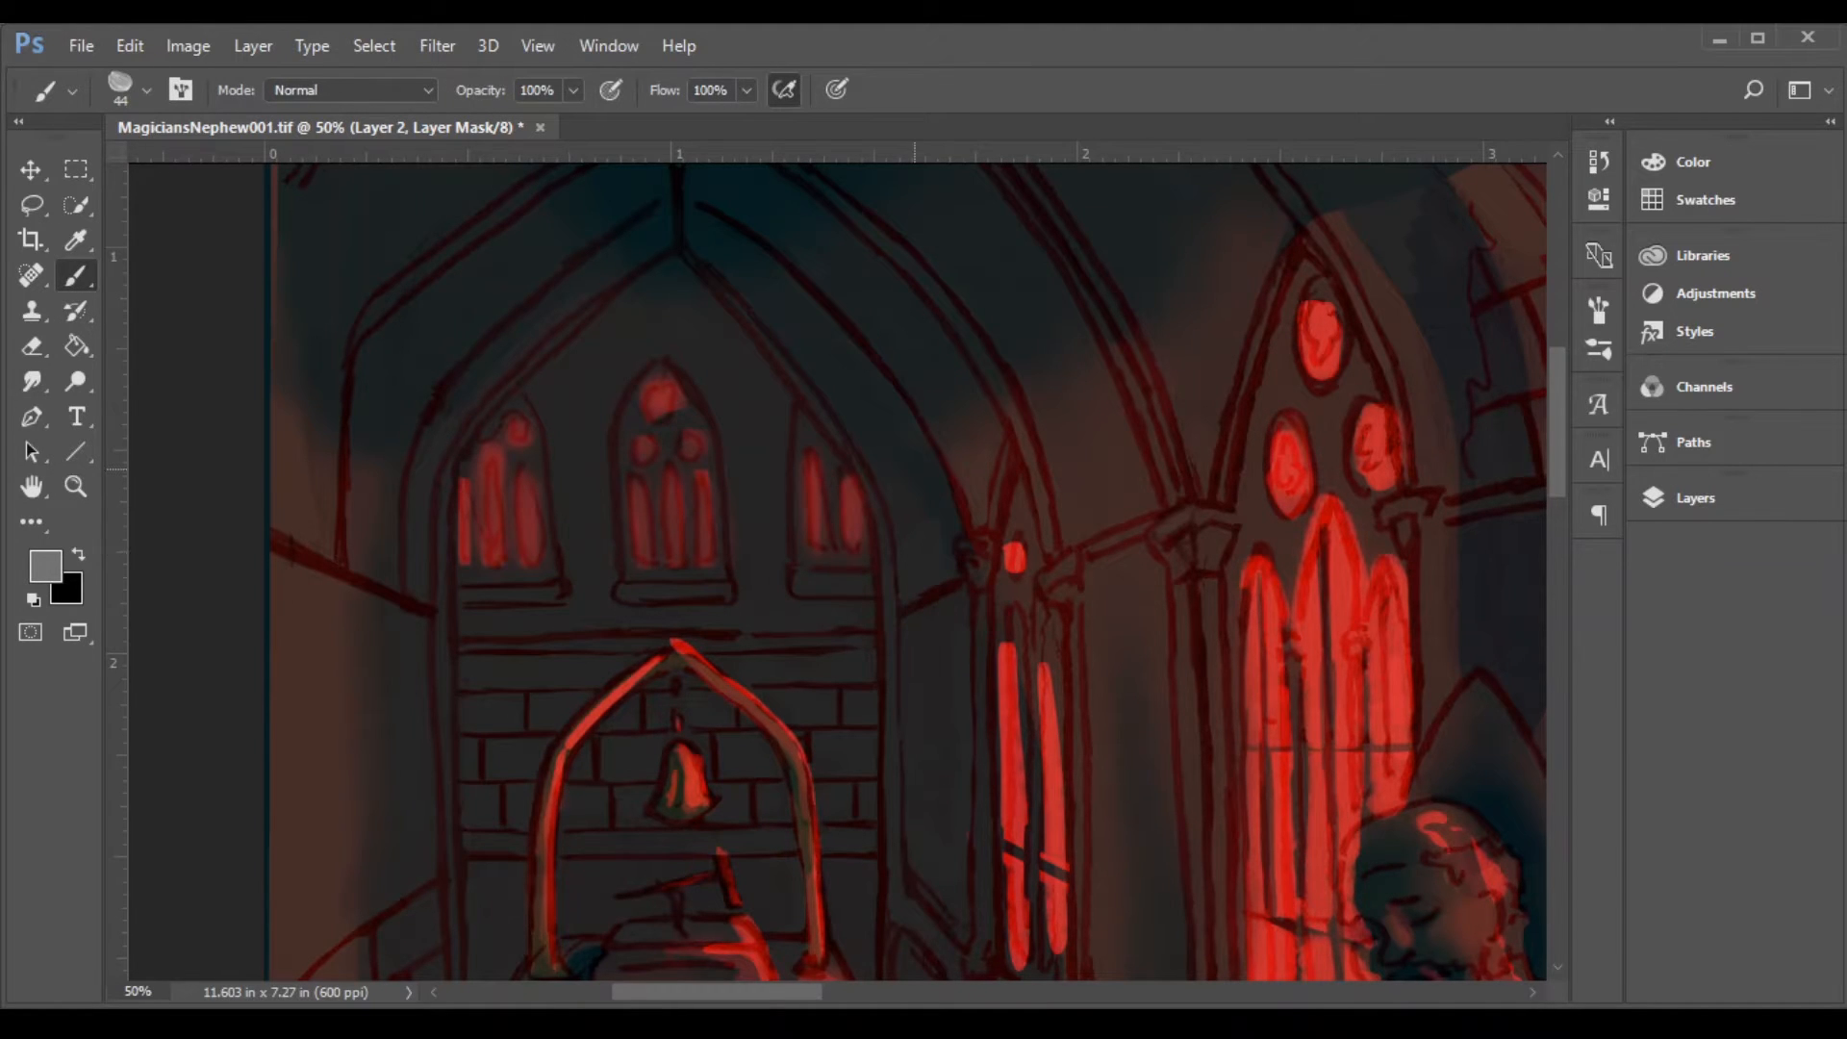
Step: Select Layer 2's mask to start painting shadows over the upper hall
left_click(31, 382)
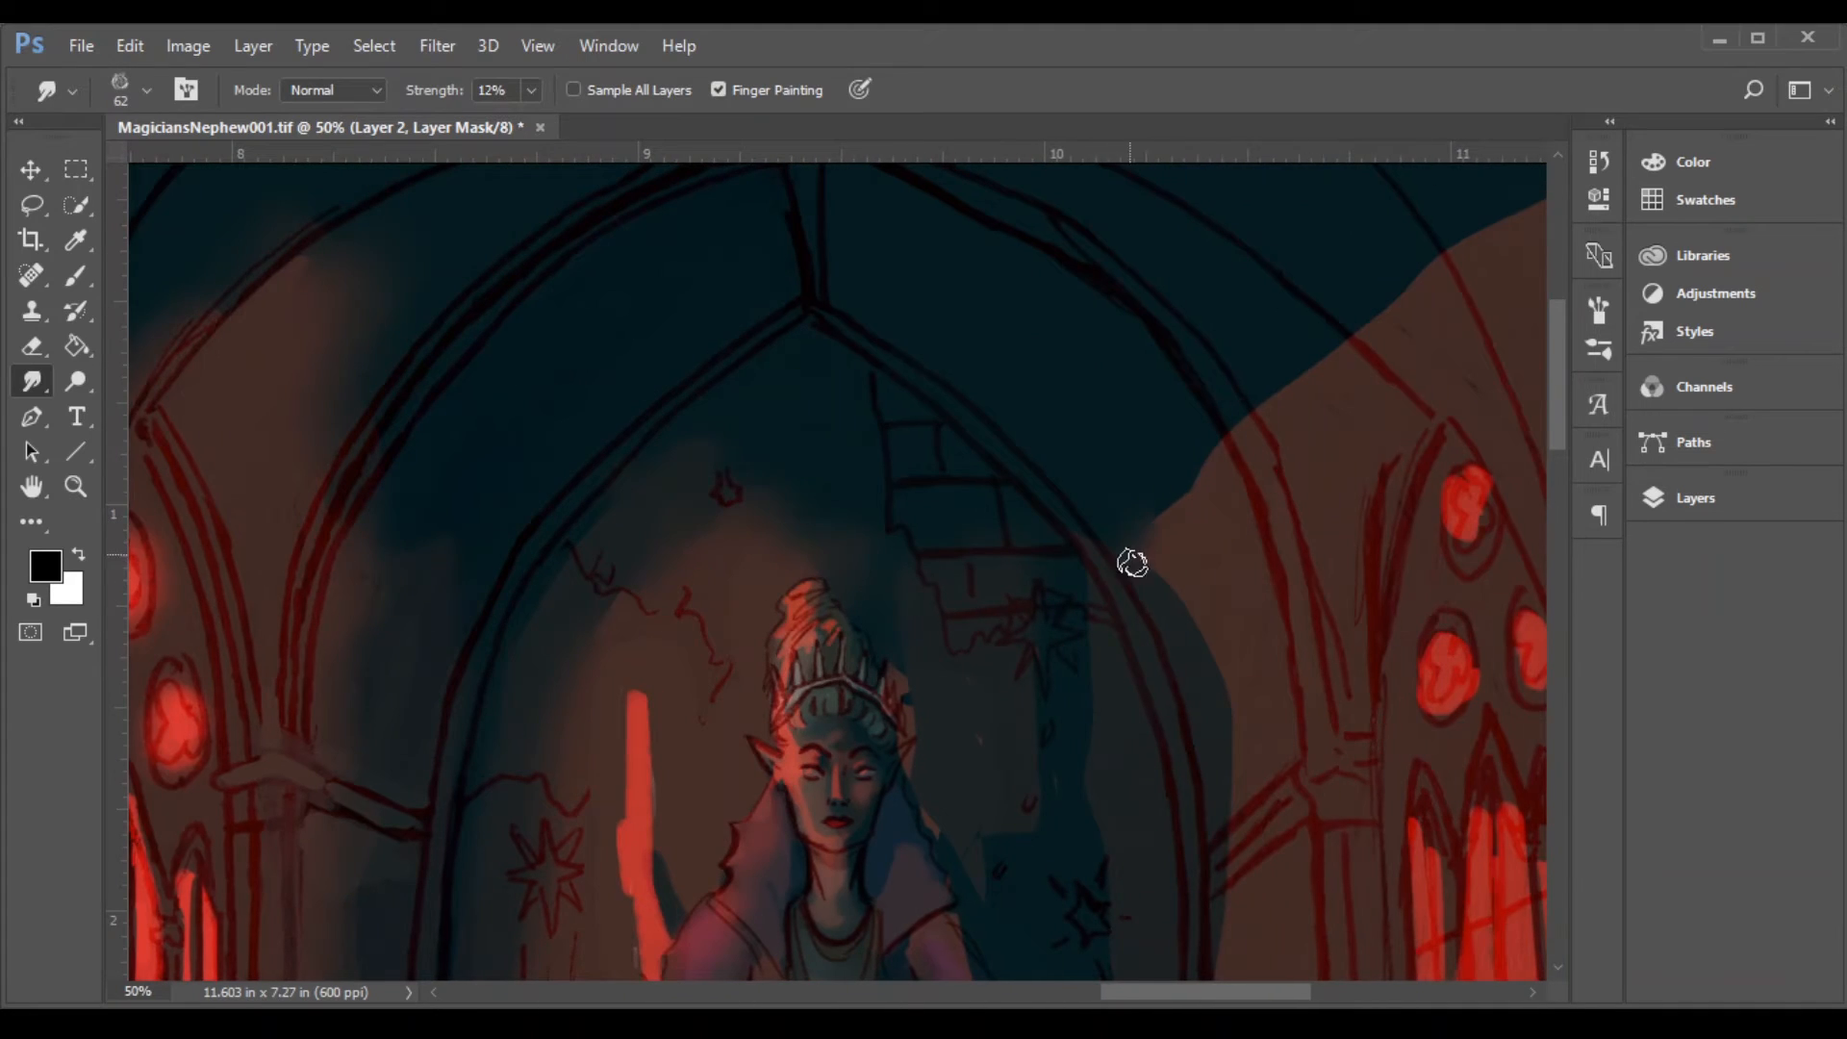
Step: Smudge the shadow edges beside and over the right arch, then return to the Brush
left_click_drag(1132, 563, 1002, 843)
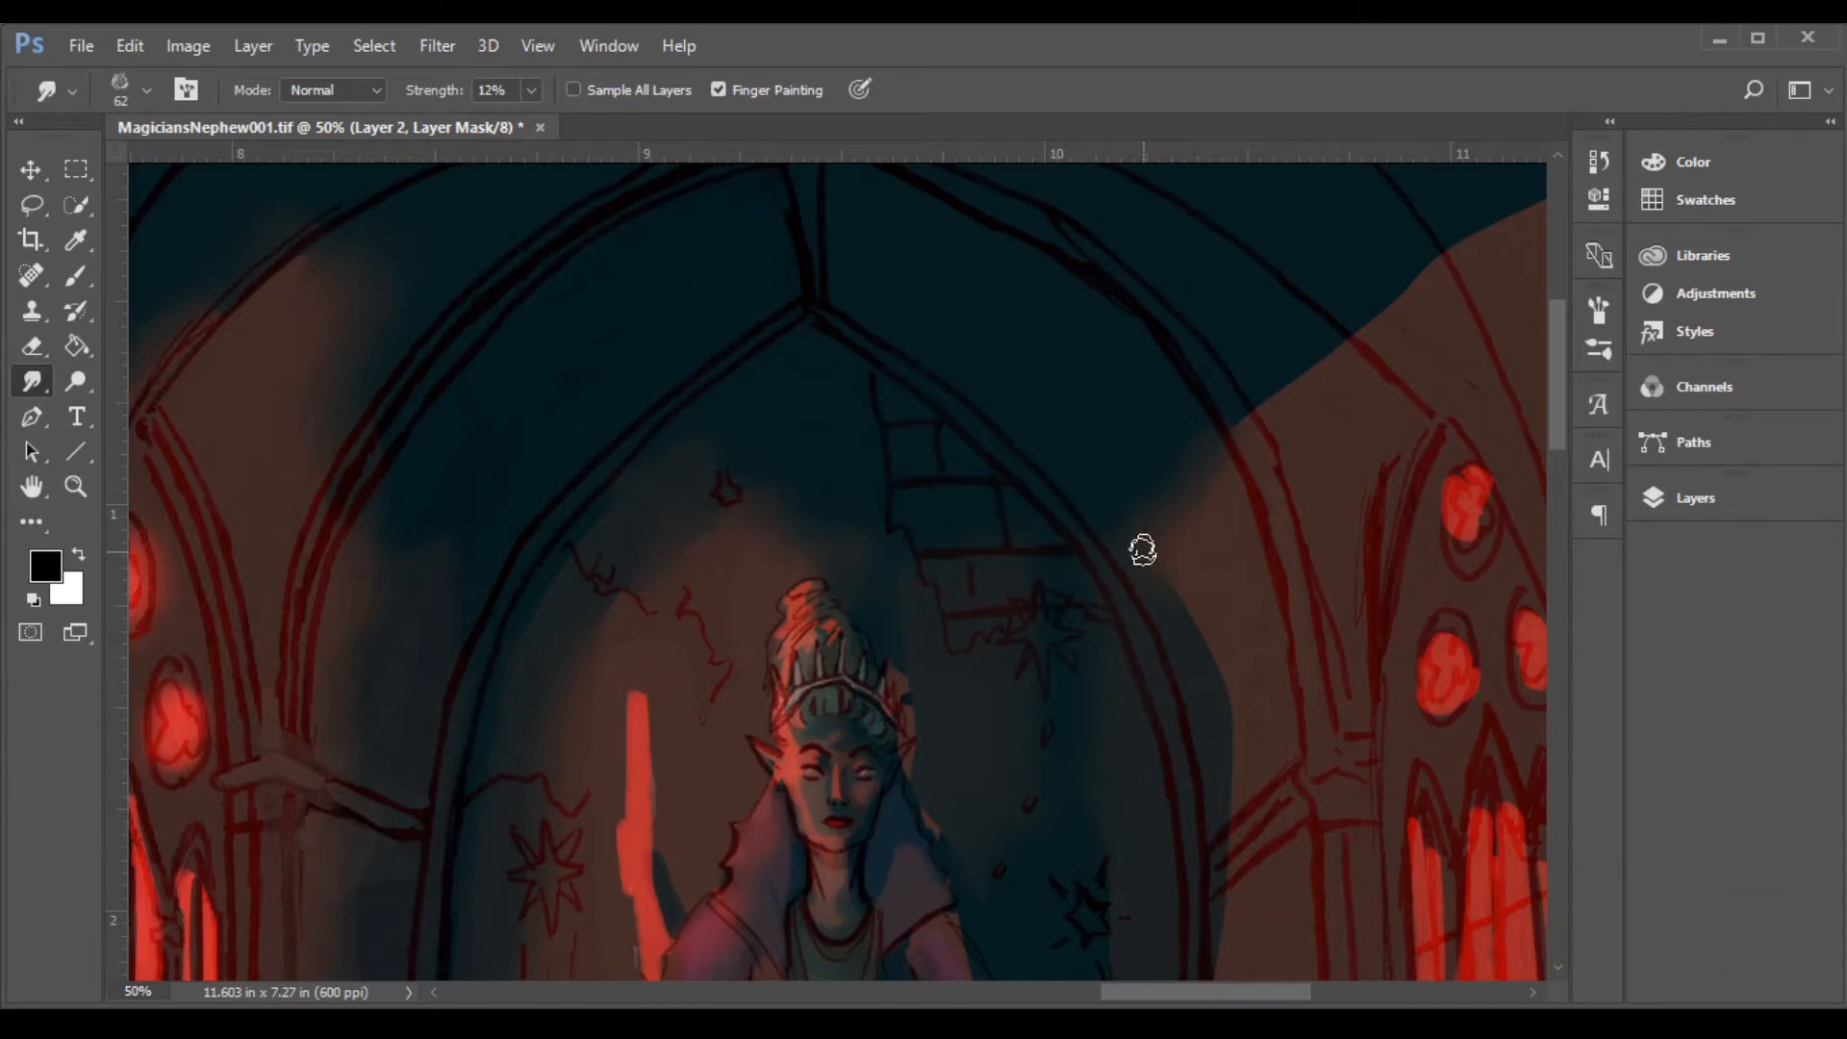
left_click_drag(1143, 548, 1229, 392)
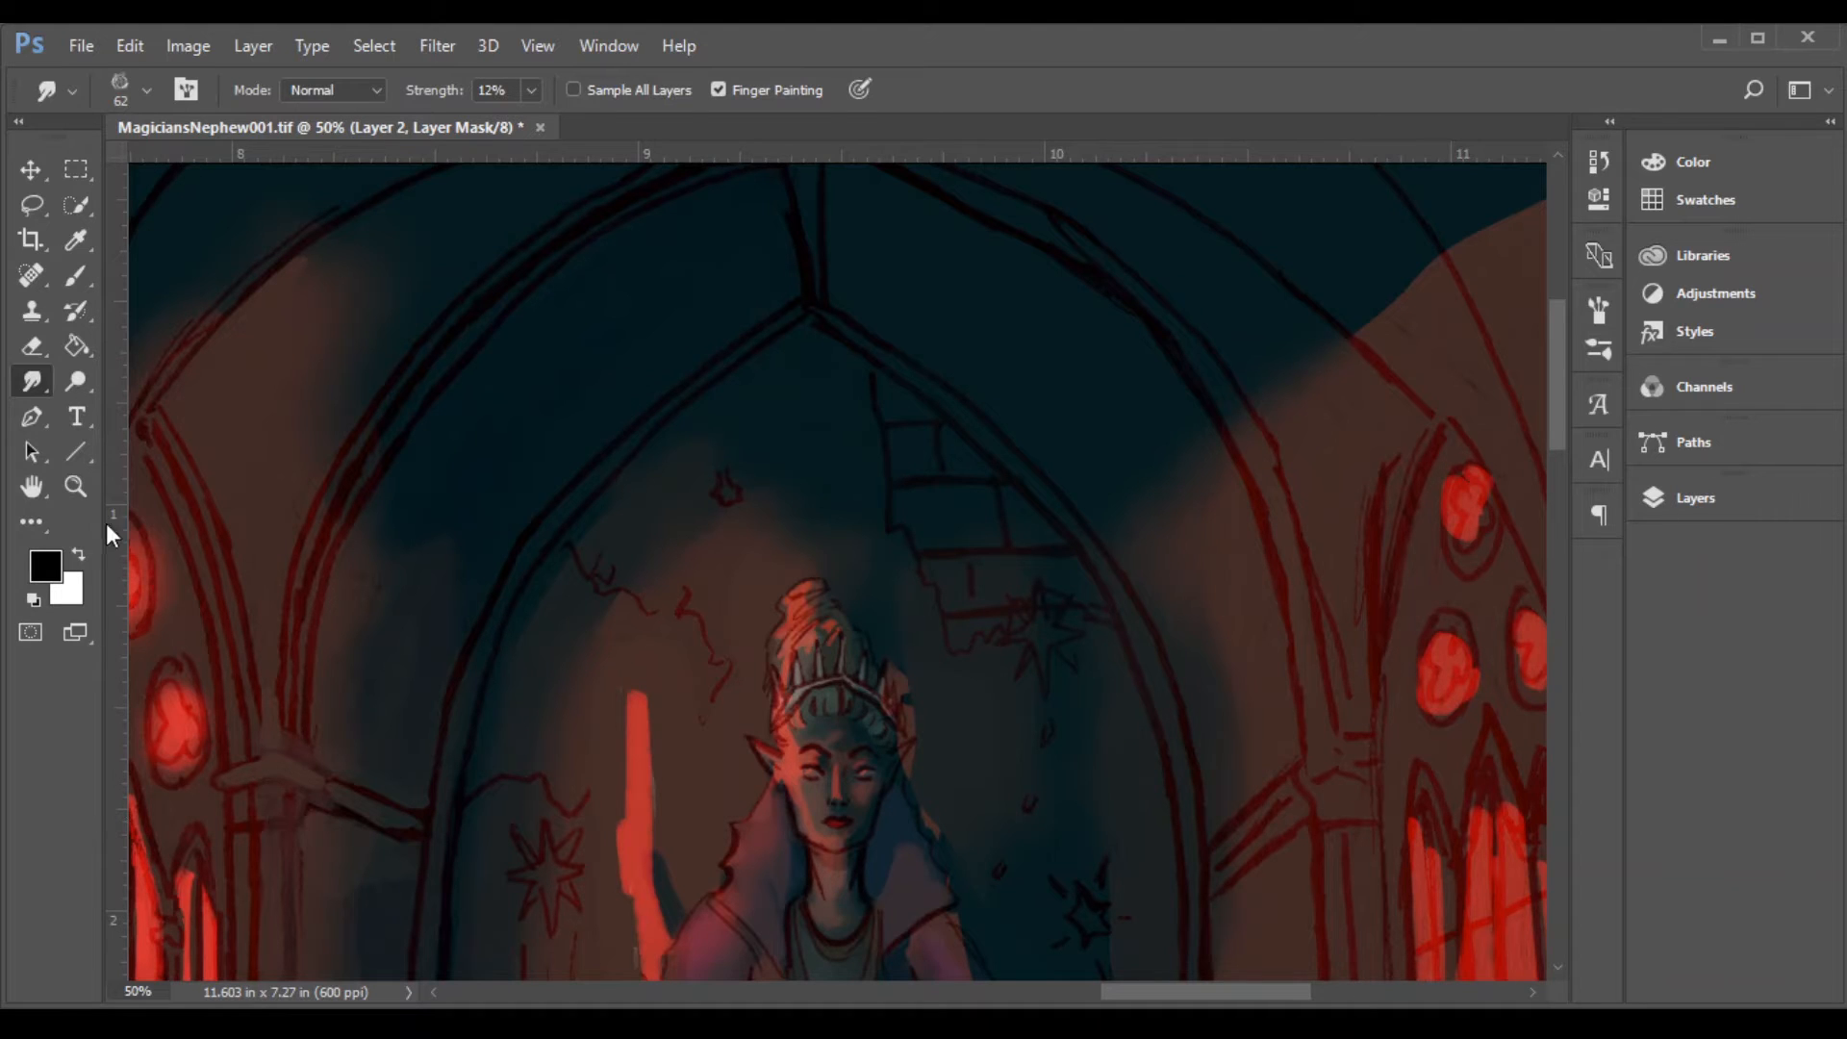
left_click(77, 275)
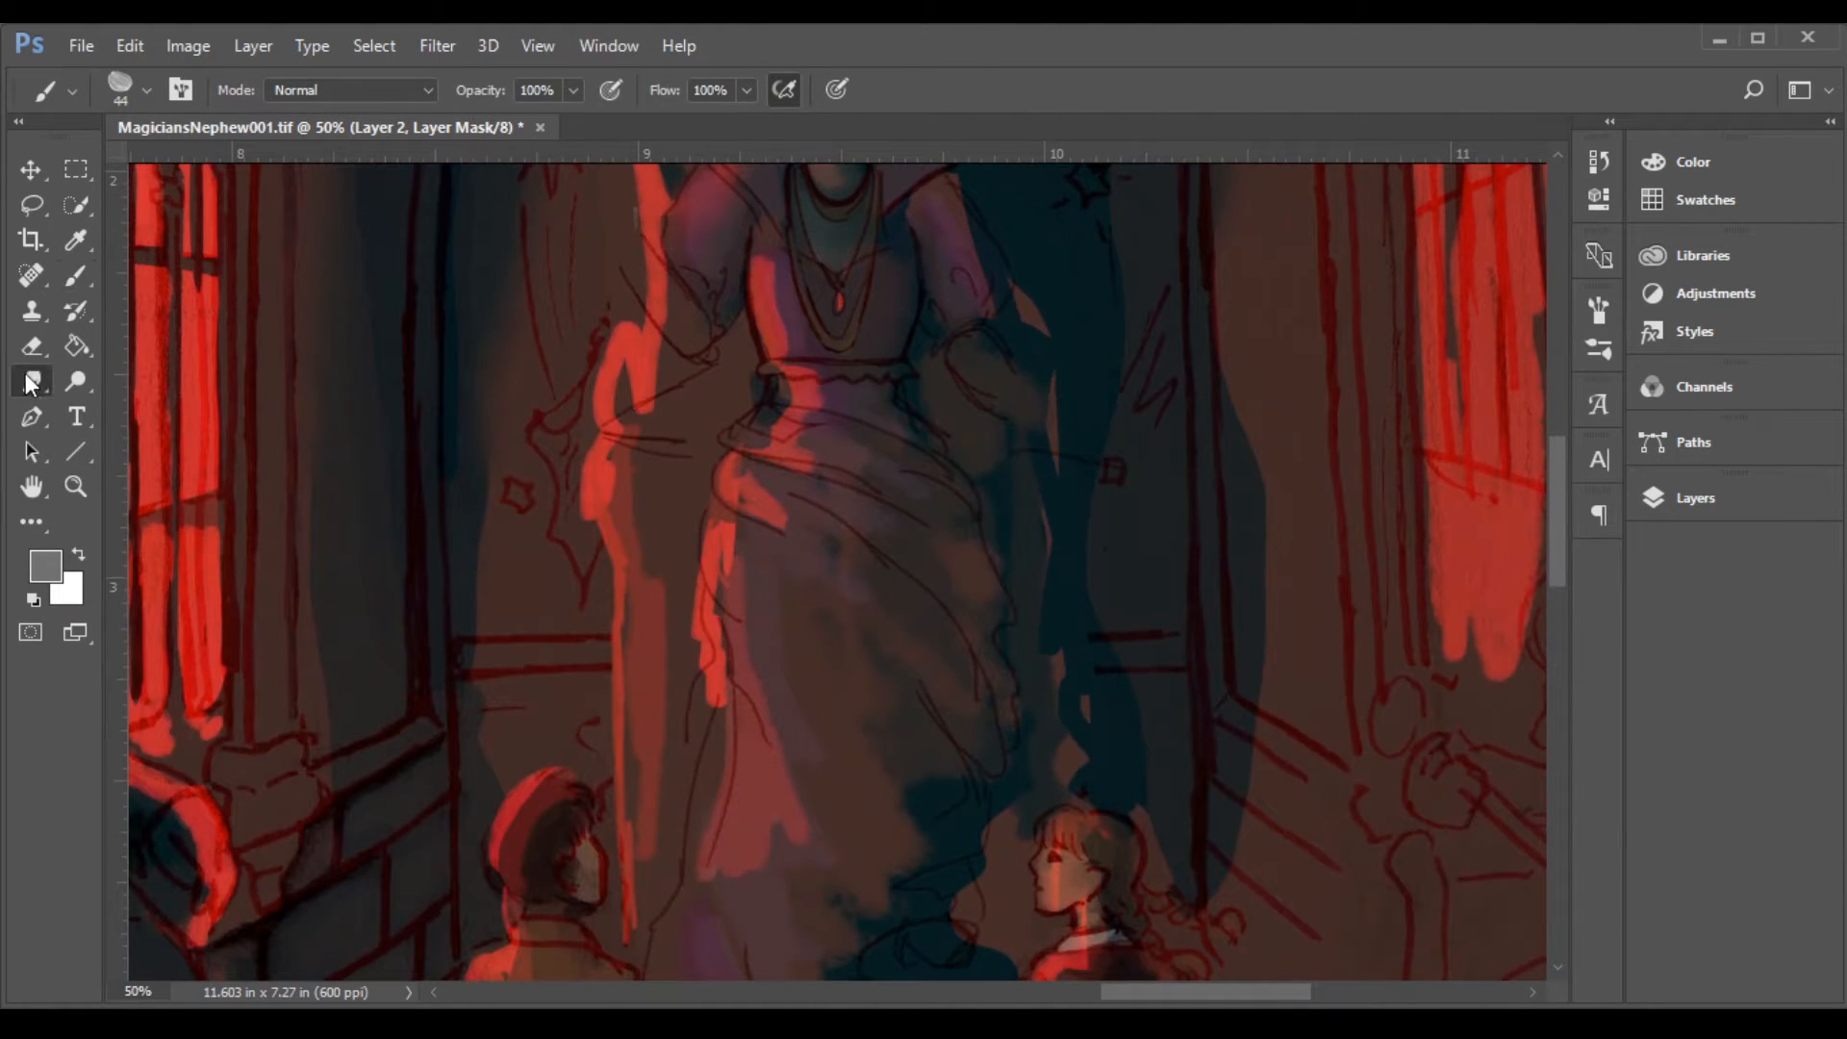
Step: Add new Layer 9 for the red staff highlight
left_click(32, 381)
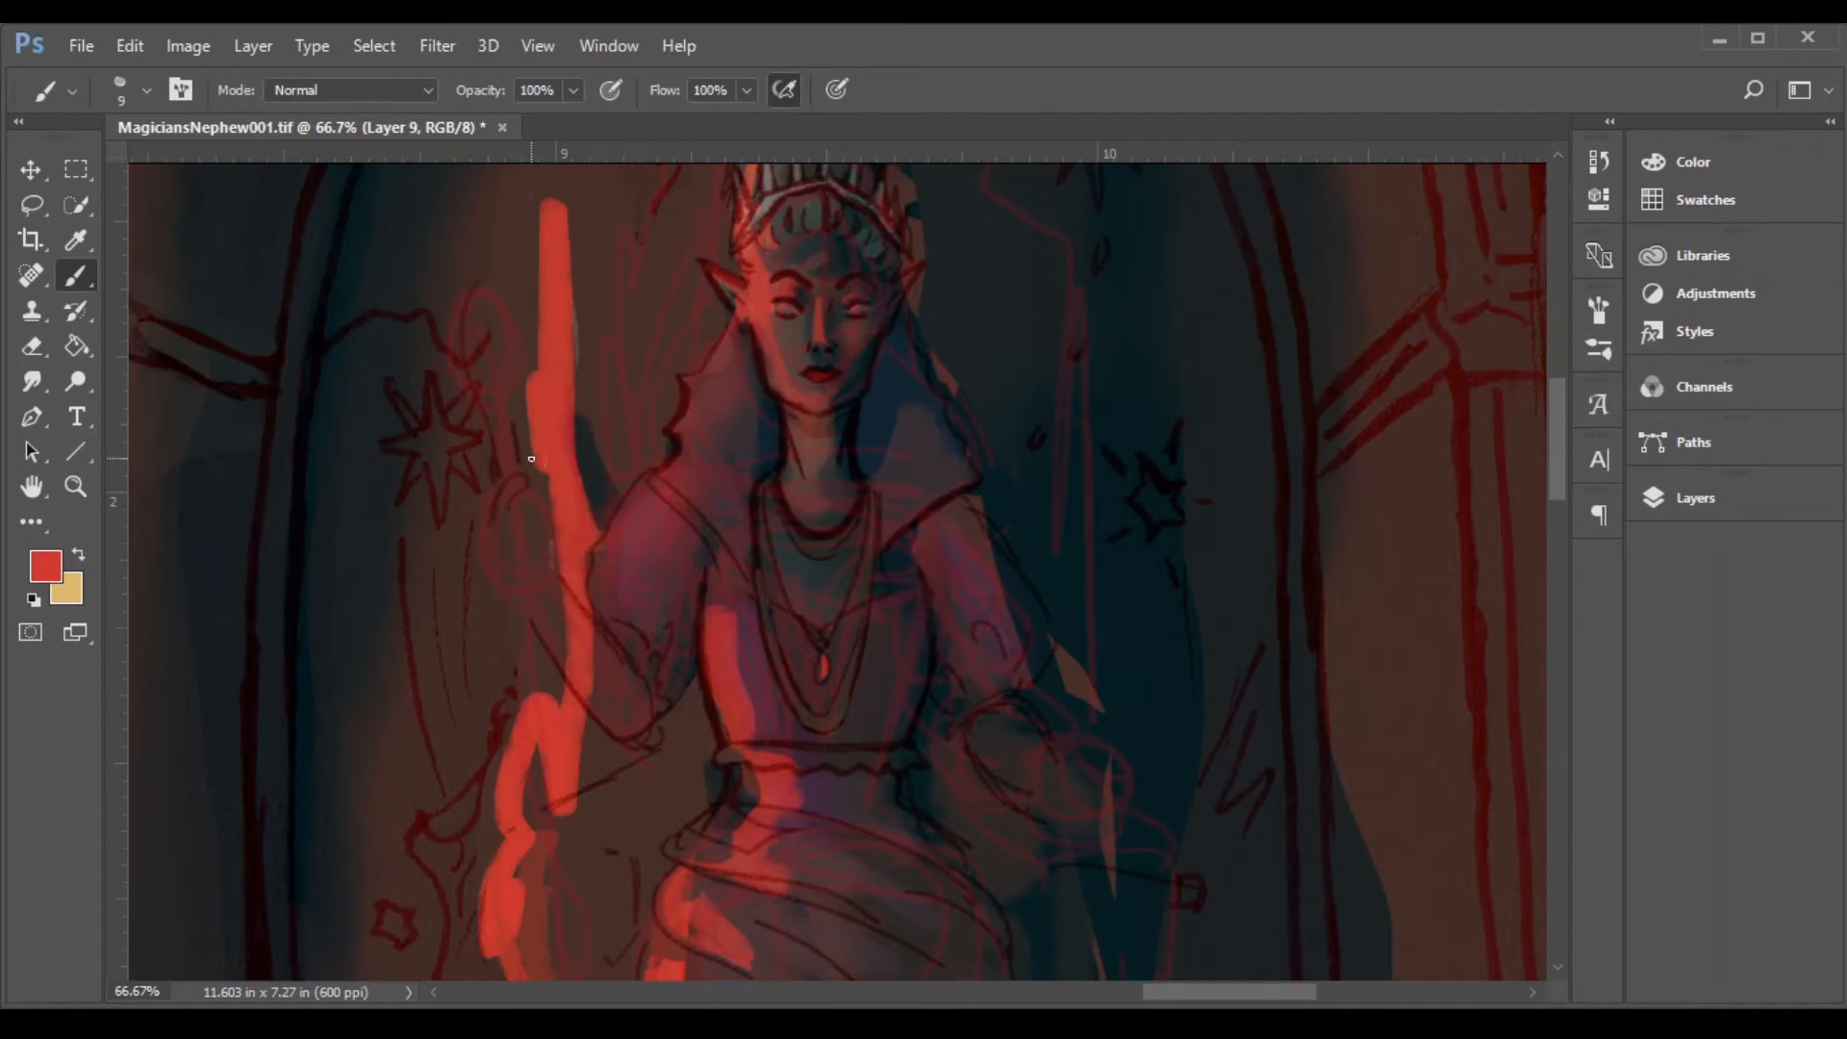
Step: Paint and reshape red light along the staff on Layer 9, scrolling toward the lower figure
left_click_drag(530, 460, 542, 477)
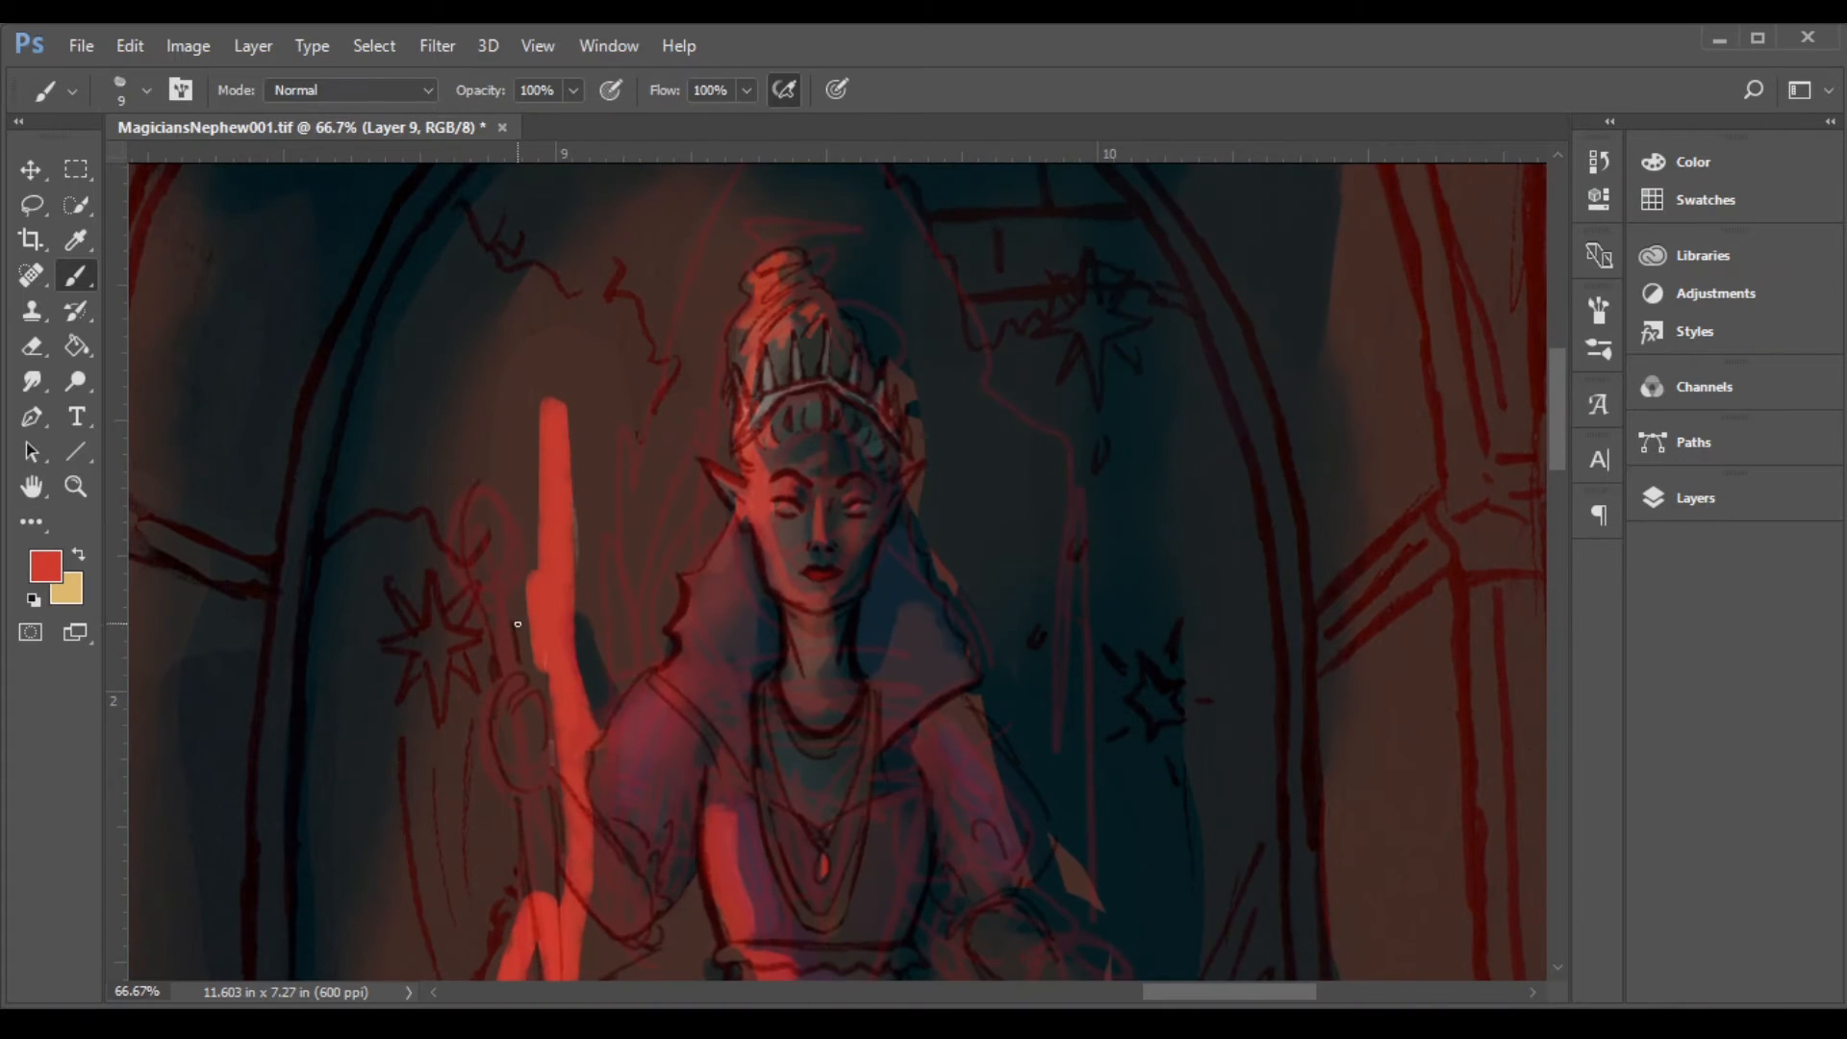
left_click_drag(518, 625, 563, 577)
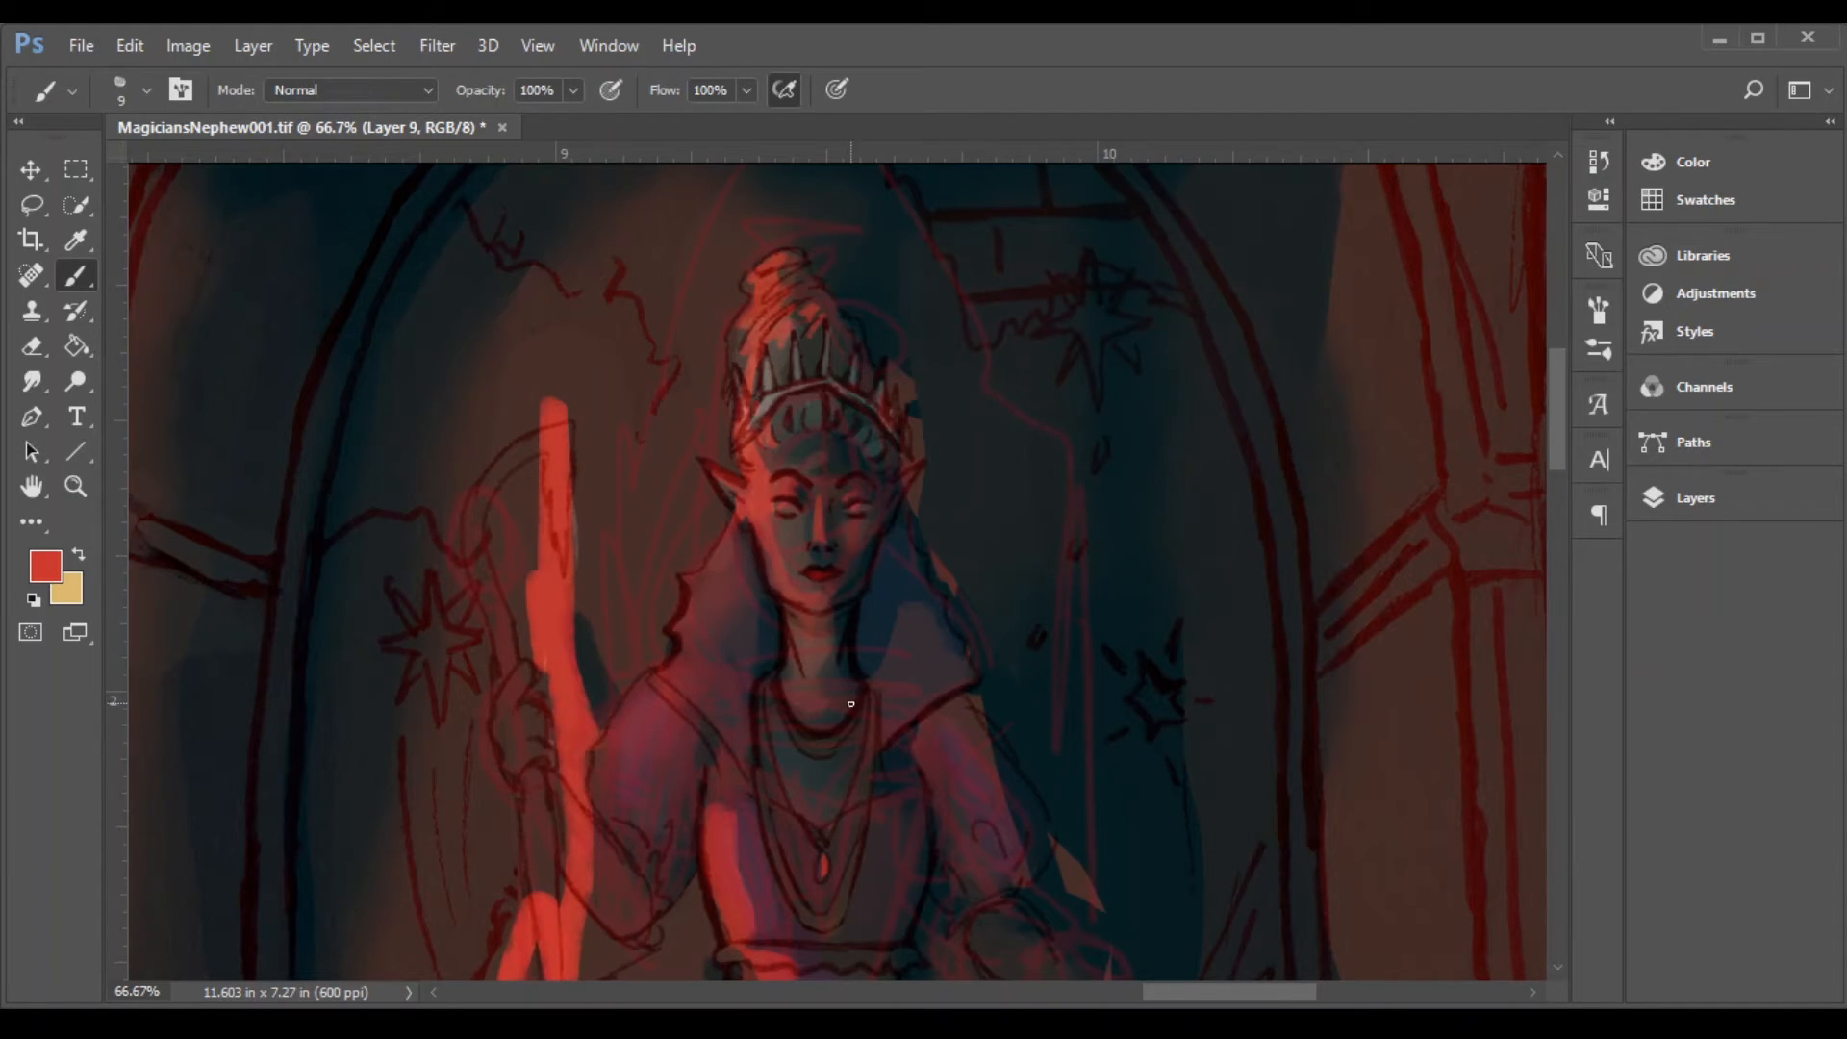
scroll("down", 3)
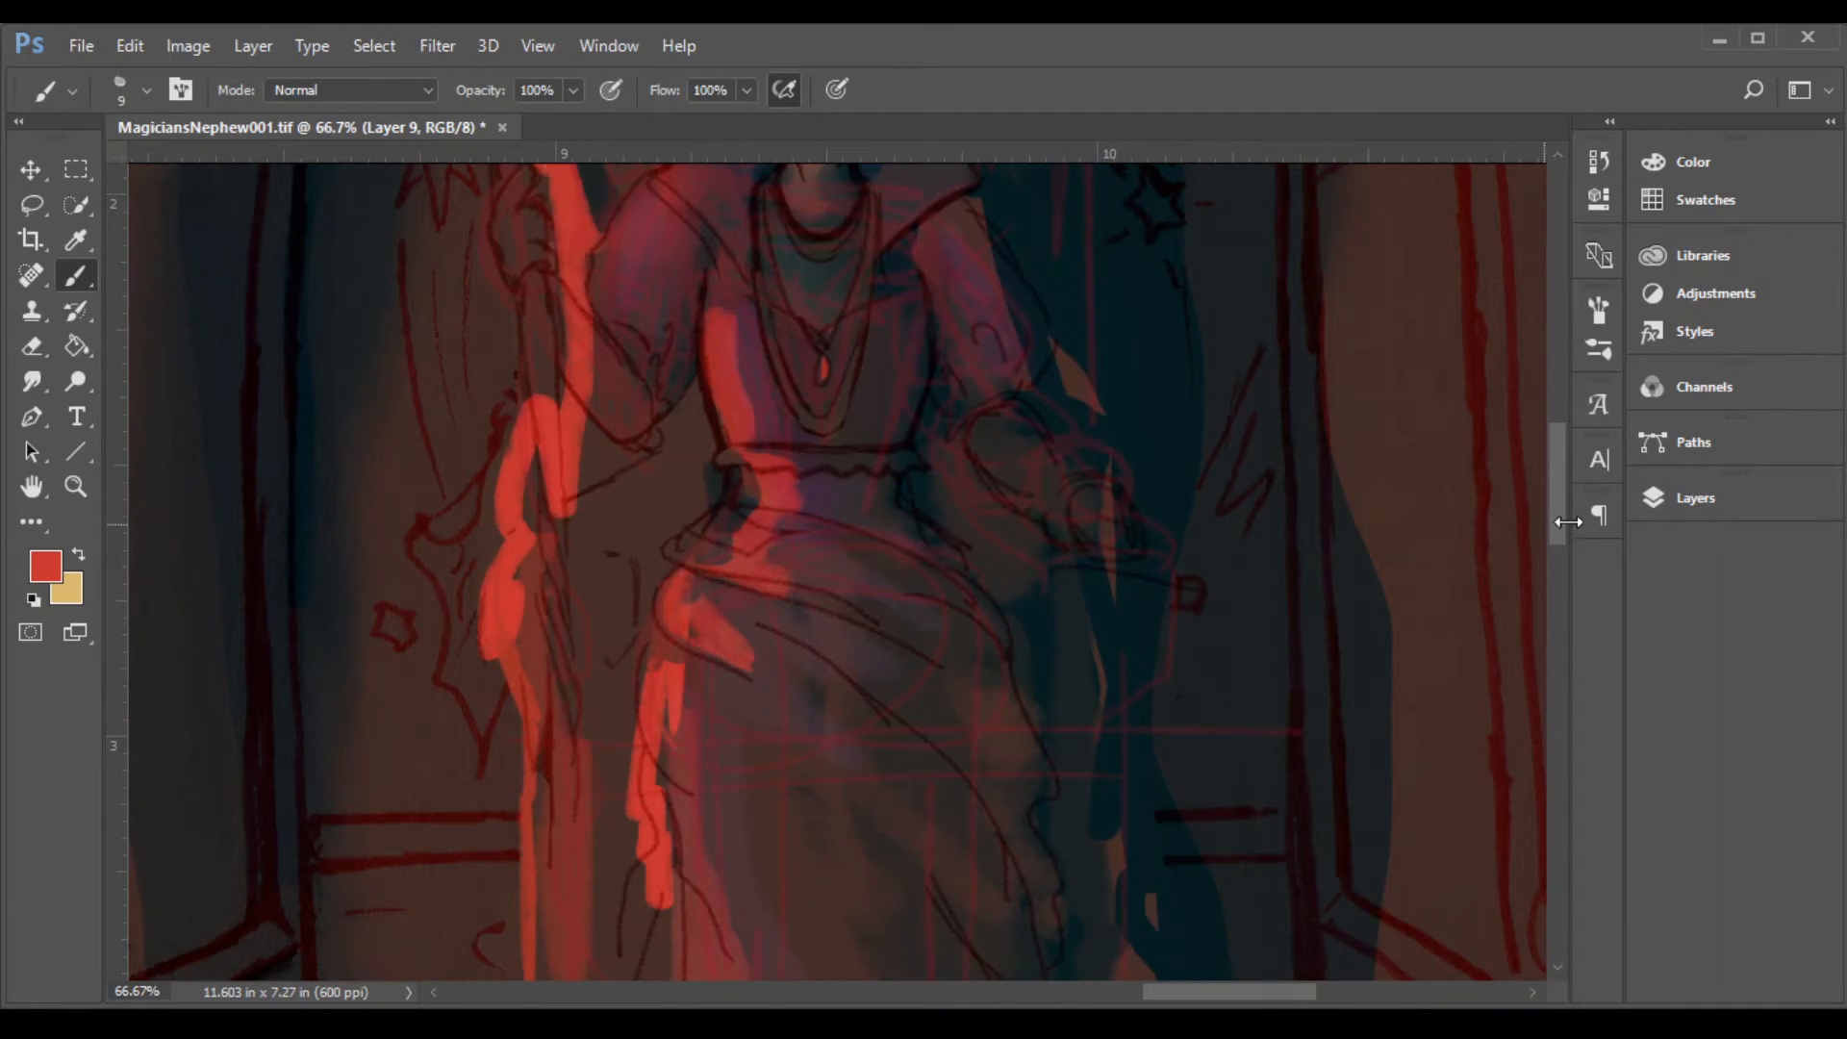
scroll("down", 3)
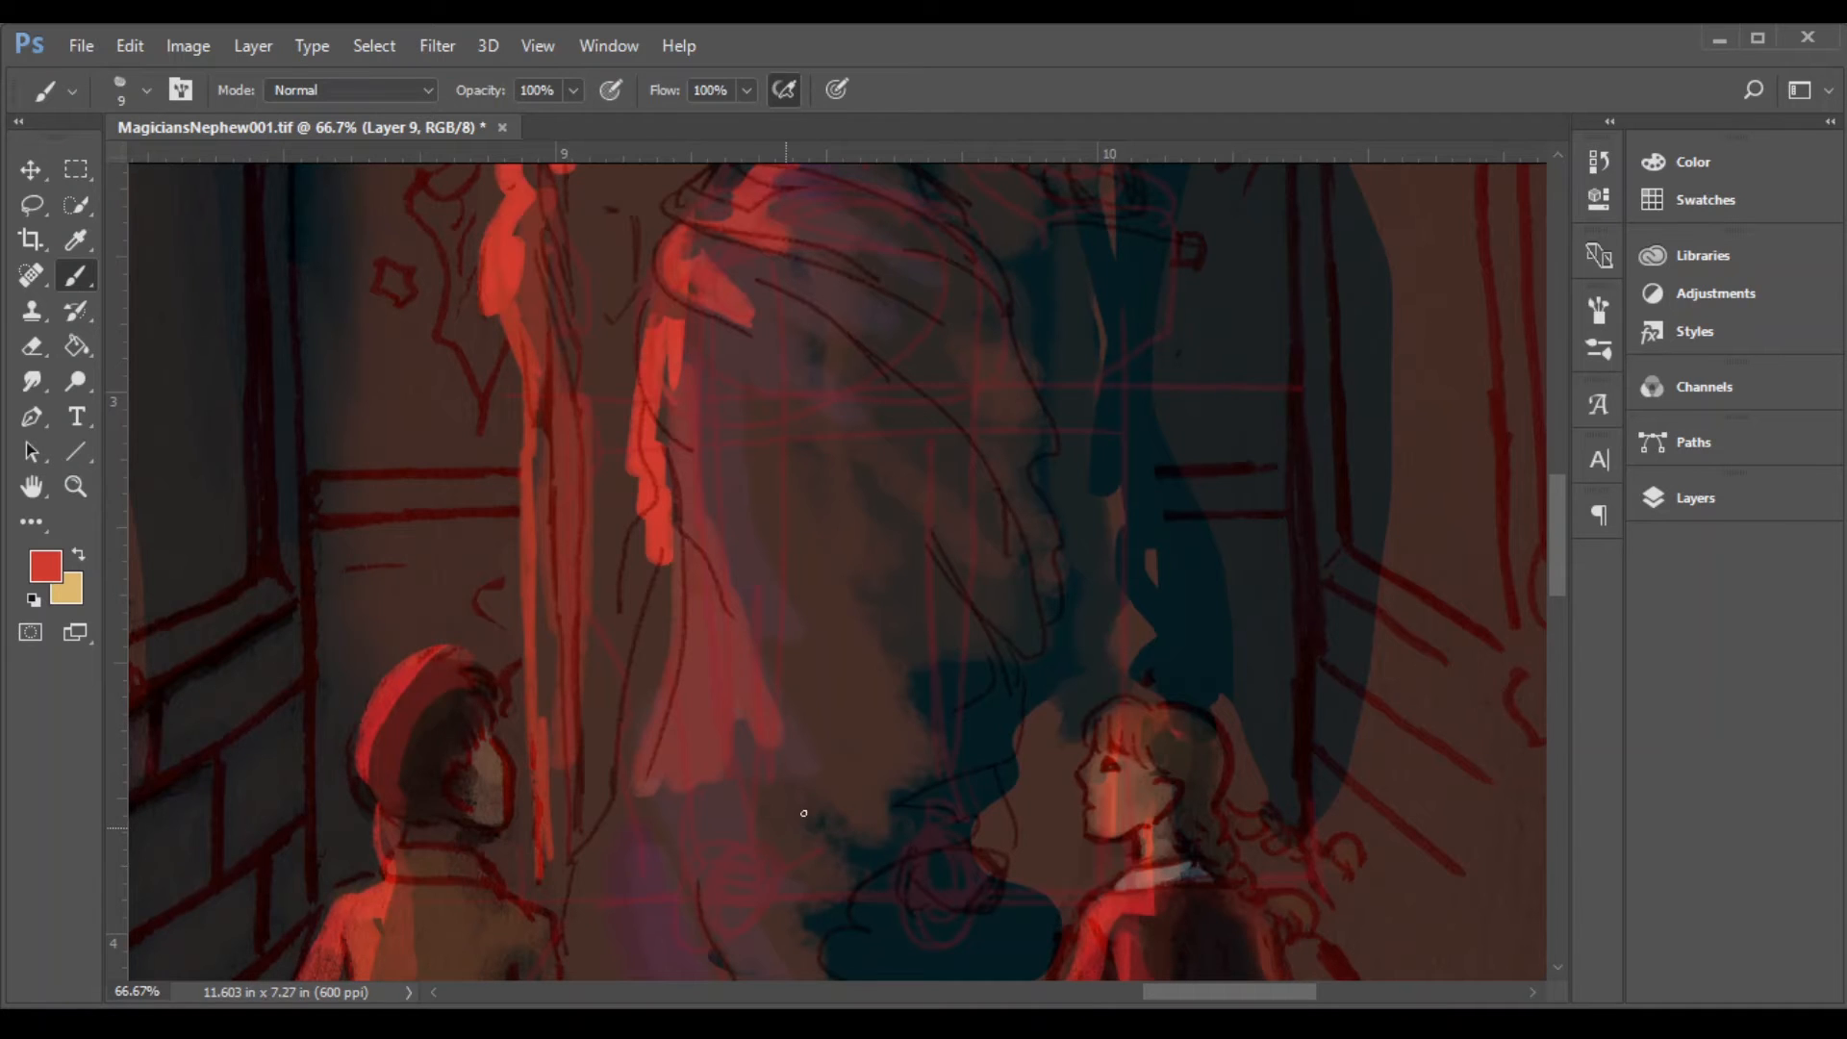
scroll("down", 3)
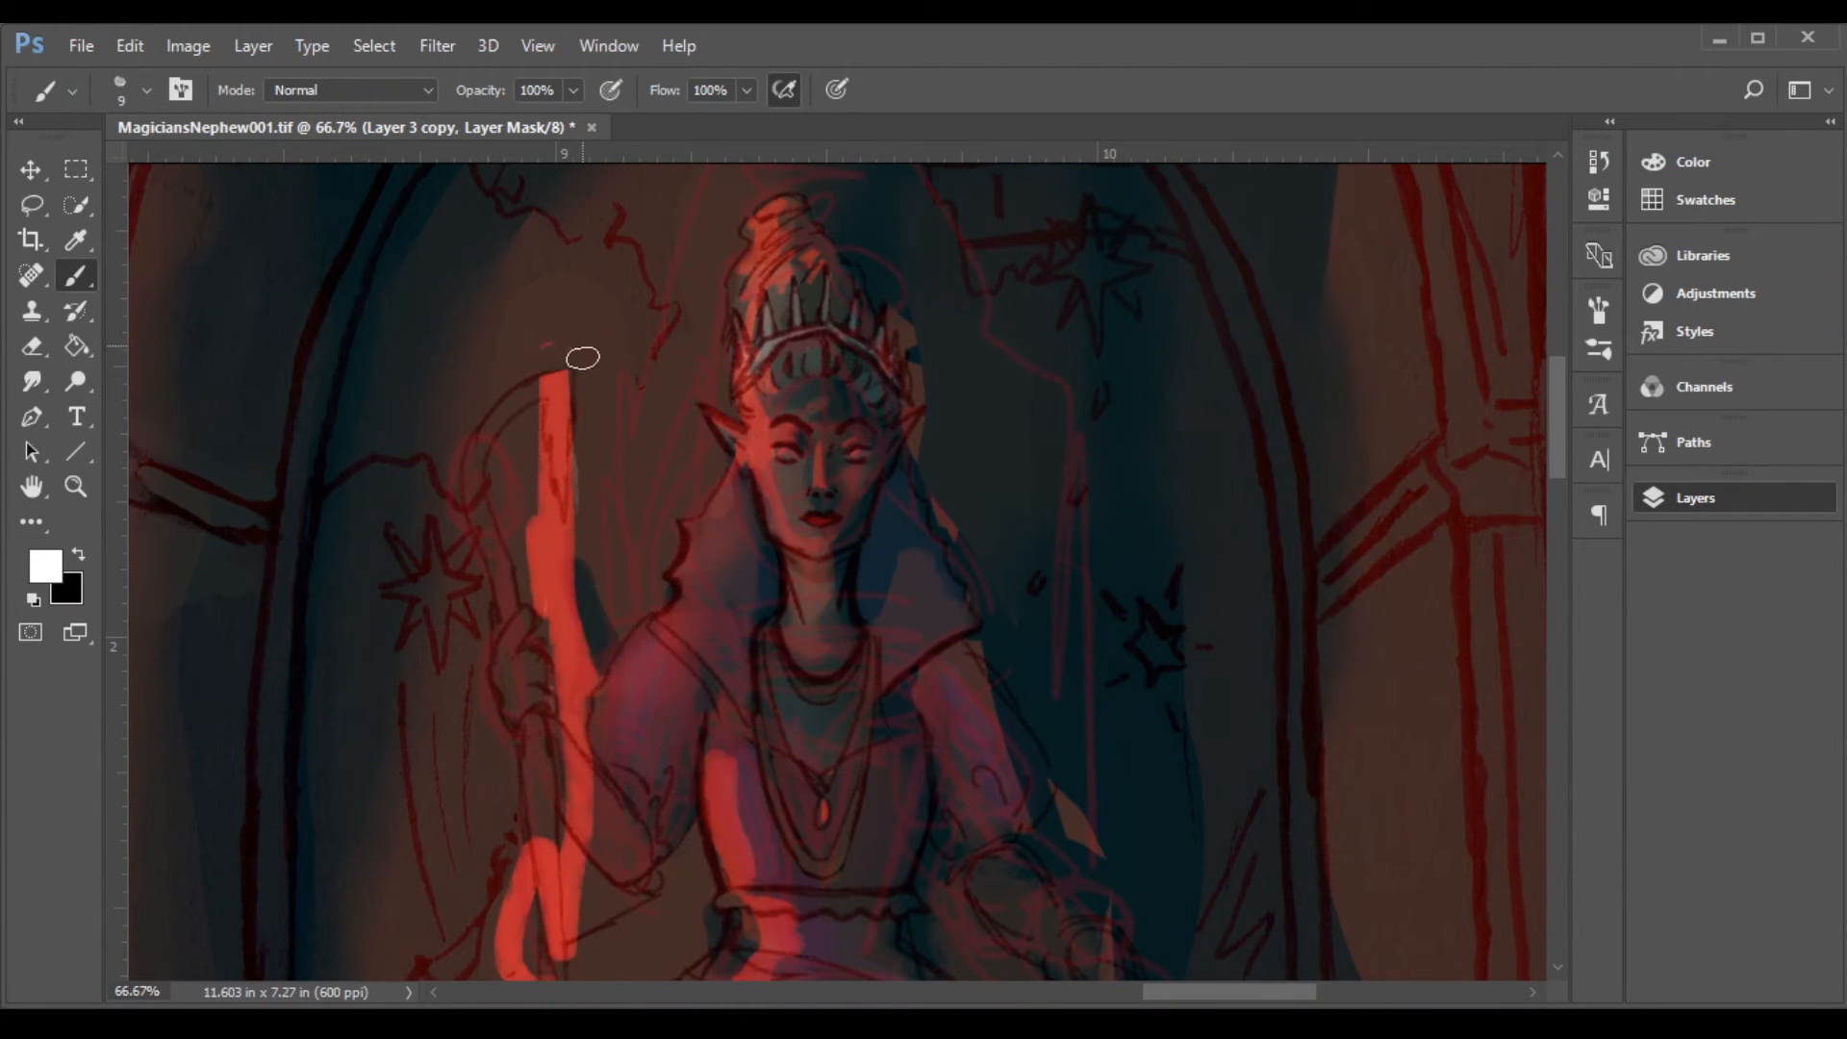
Step: Mask out most of the staff's red strip on the Layer 3 copy mask
left_click_drag(583, 357, 539, 487)
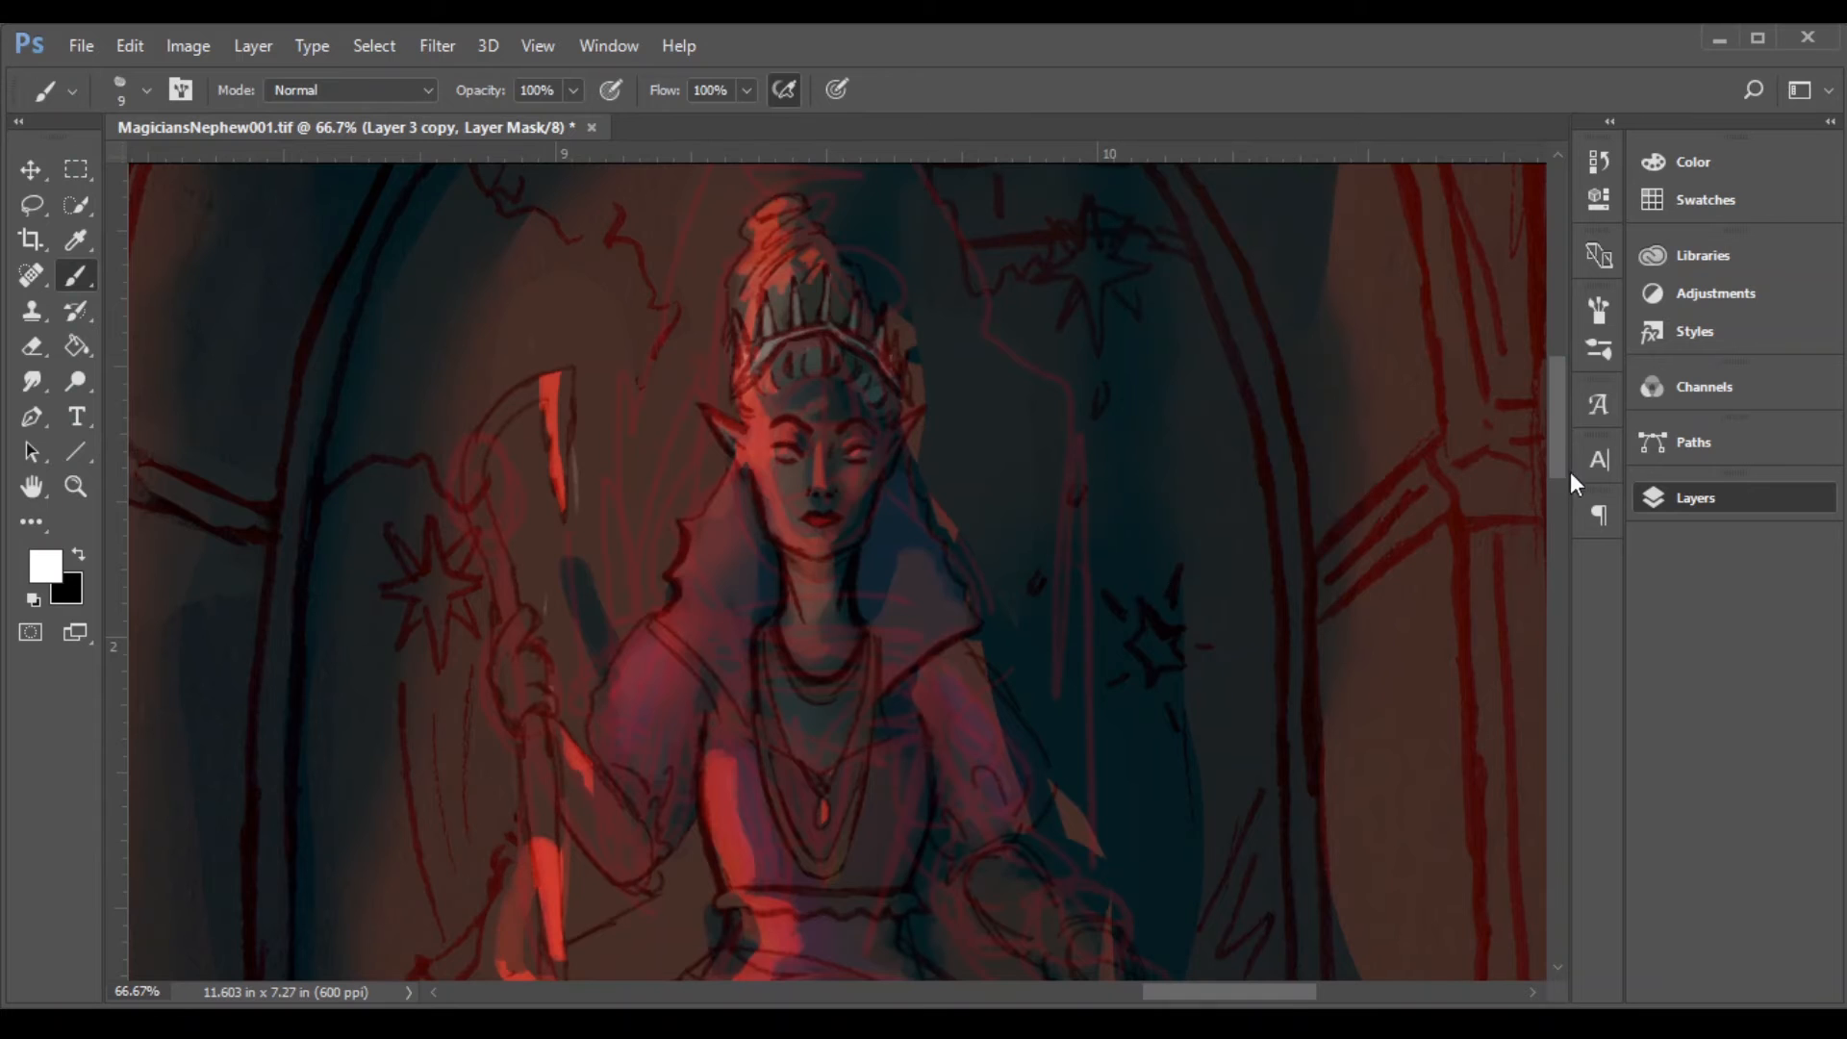
scroll("down", 3)
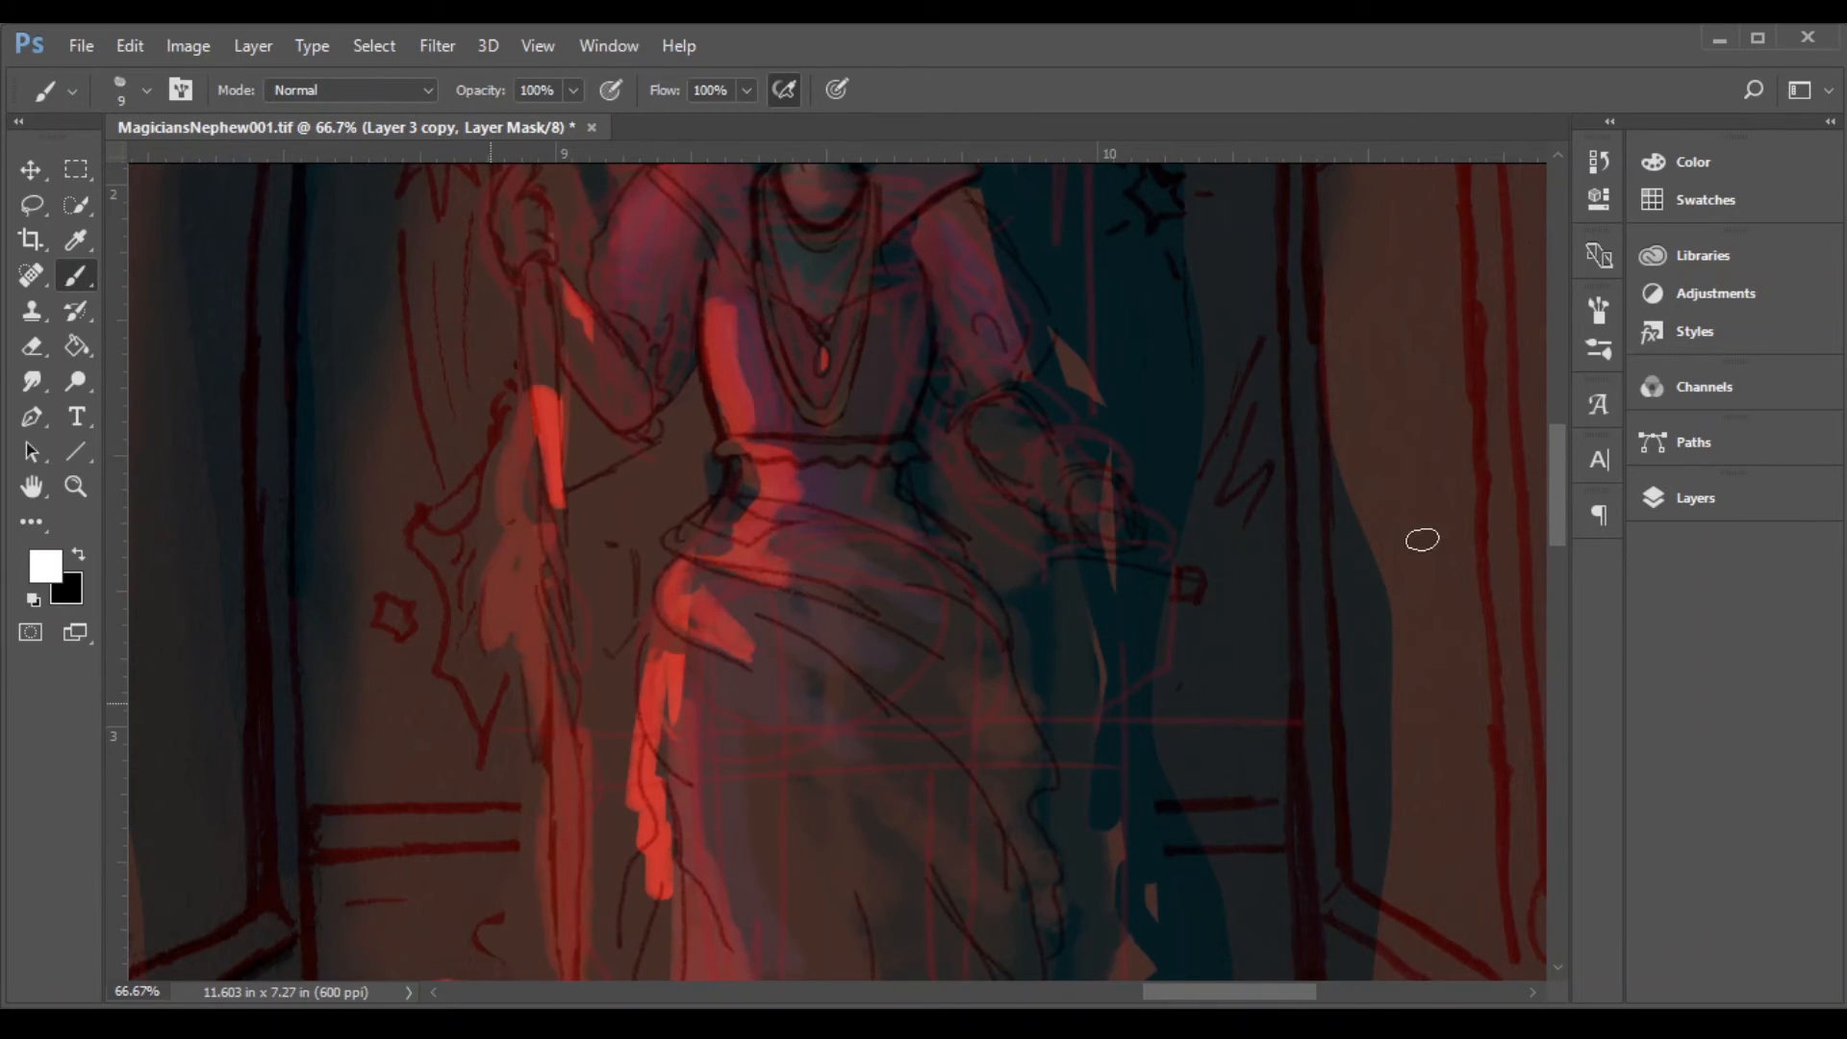
scroll("down", 3)
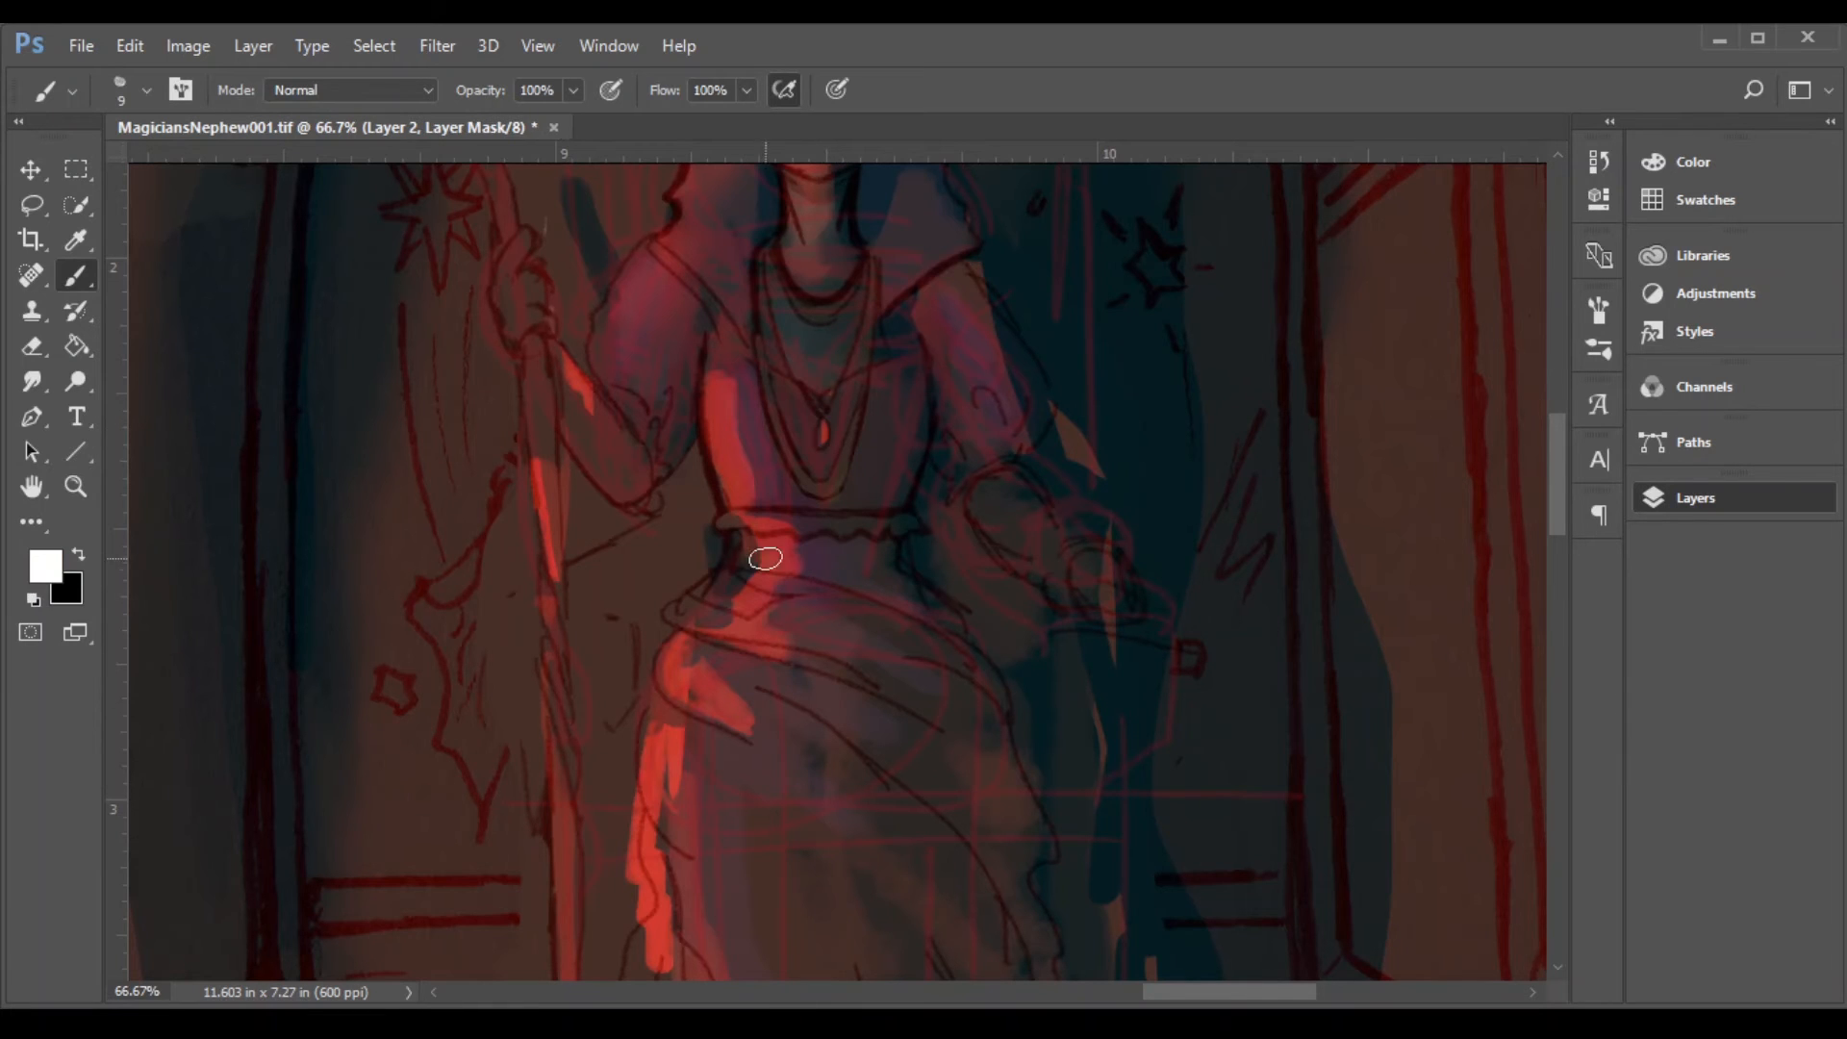
Step: Paint teal shadows beside the queen's hand and along the gown's right side on Layer 2's mask
left_click_drag(766, 560, 635, 626)
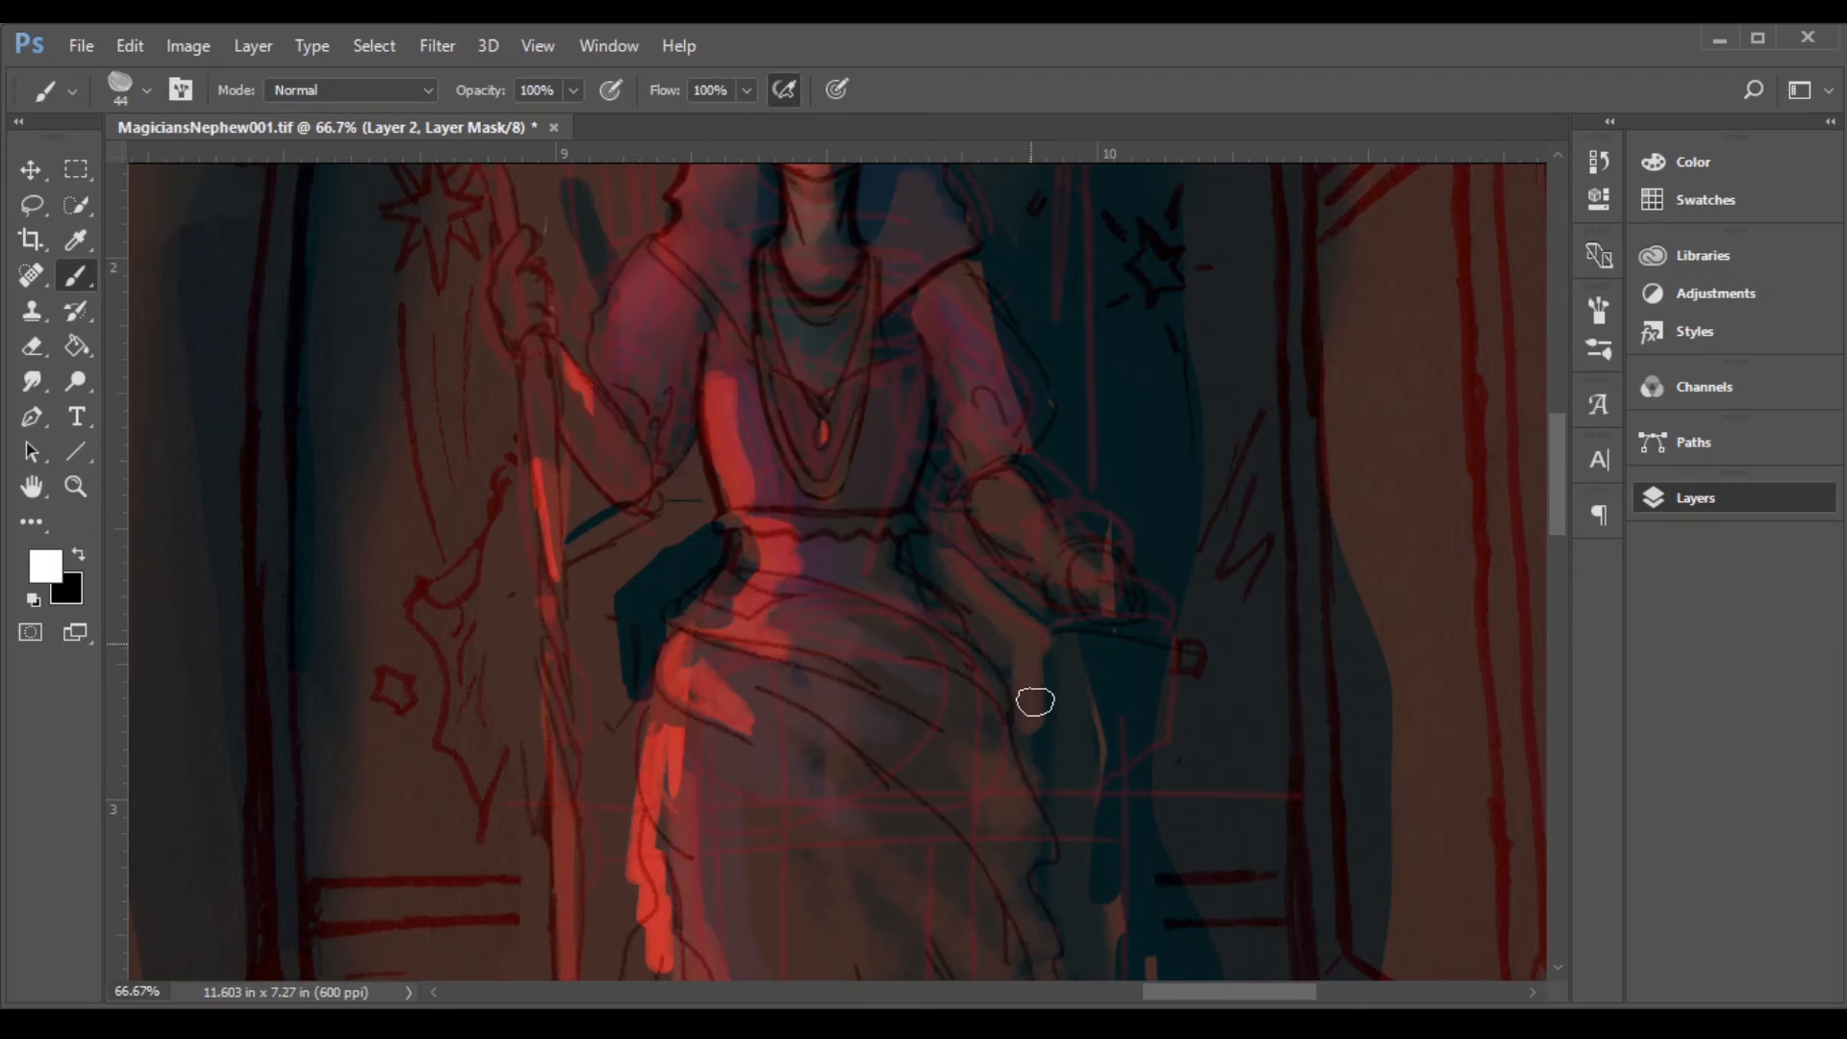
left_click_drag(1033, 702, 1156, 650)
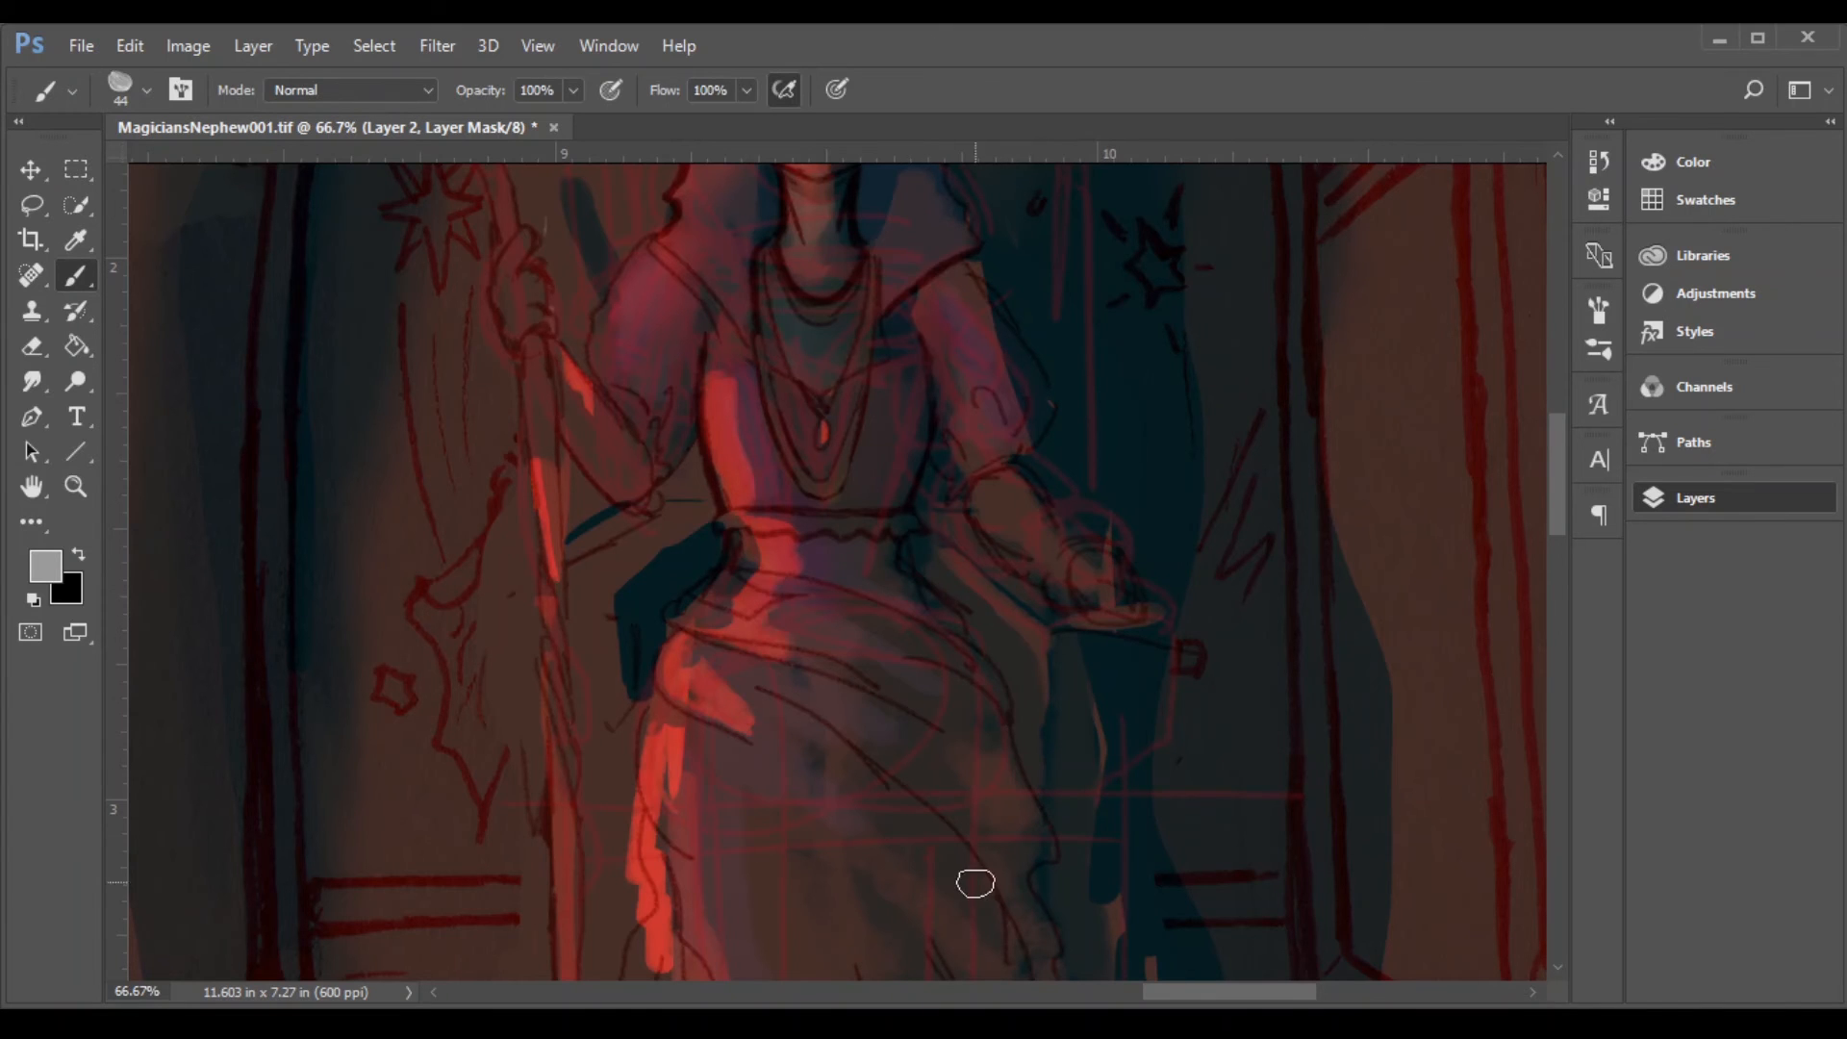
scroll("down", 3)
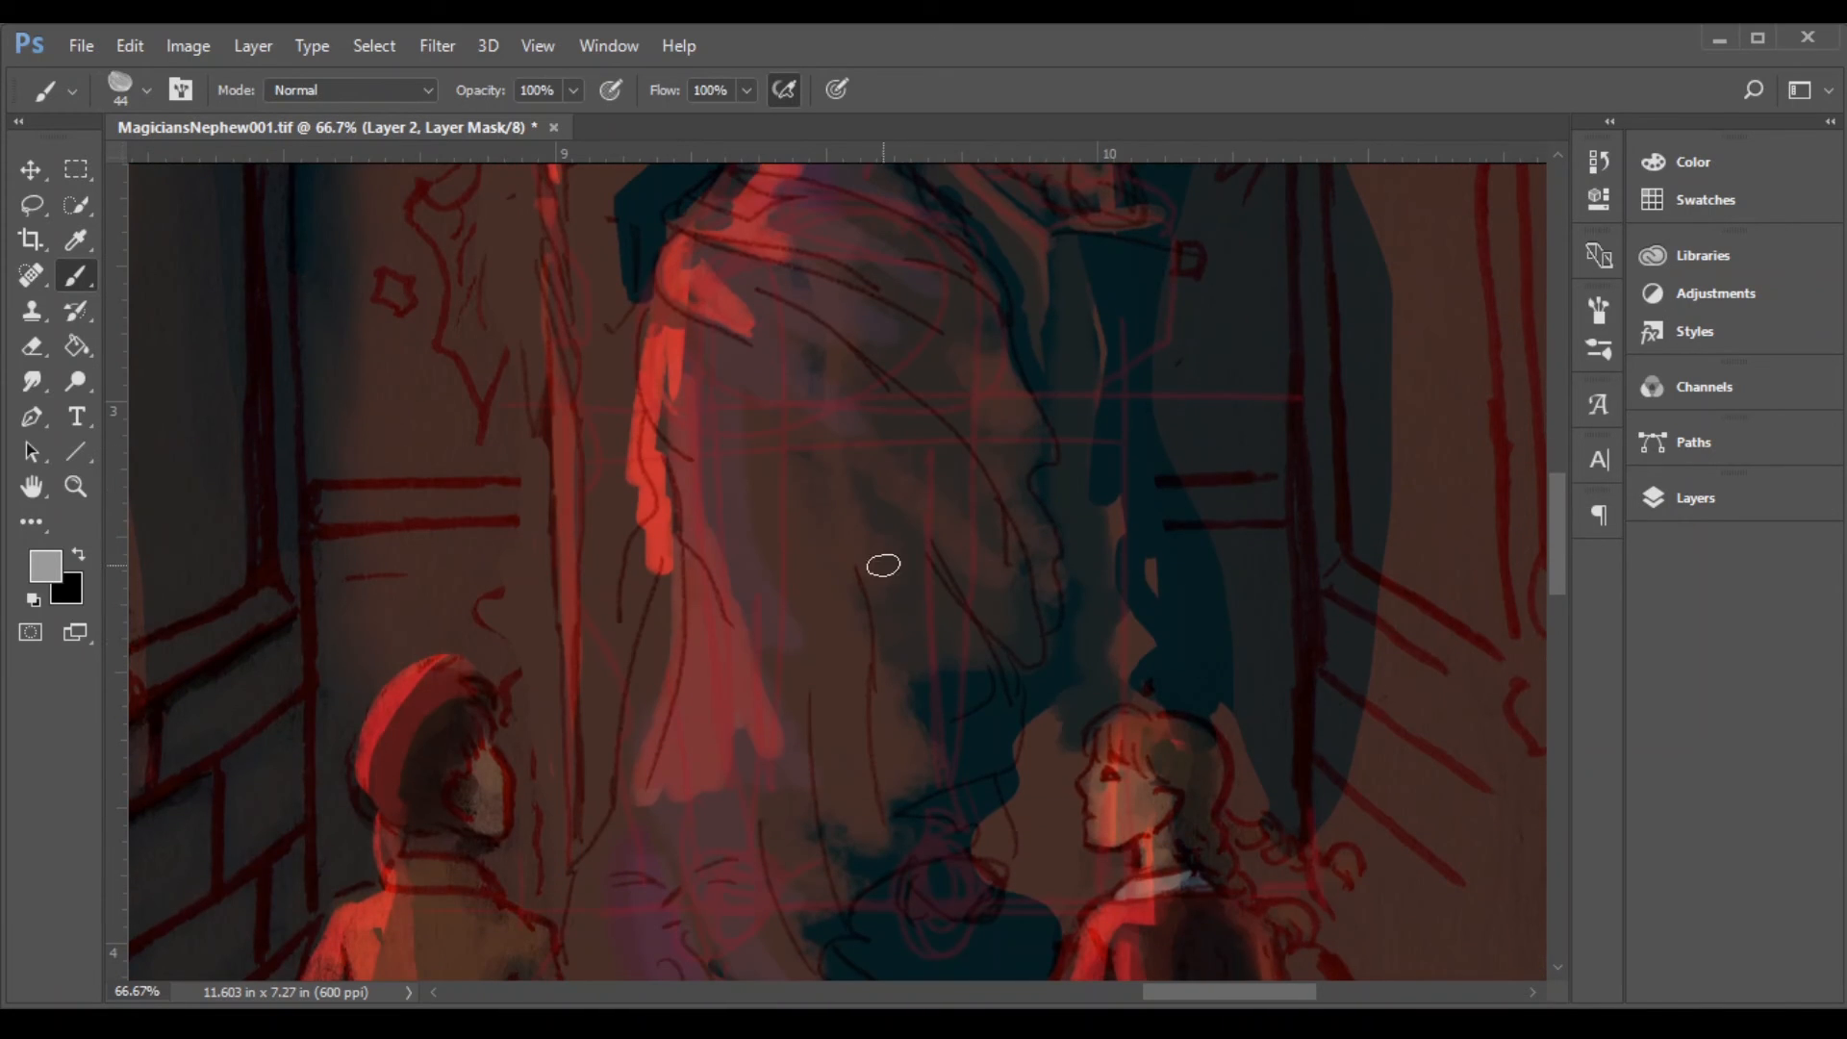